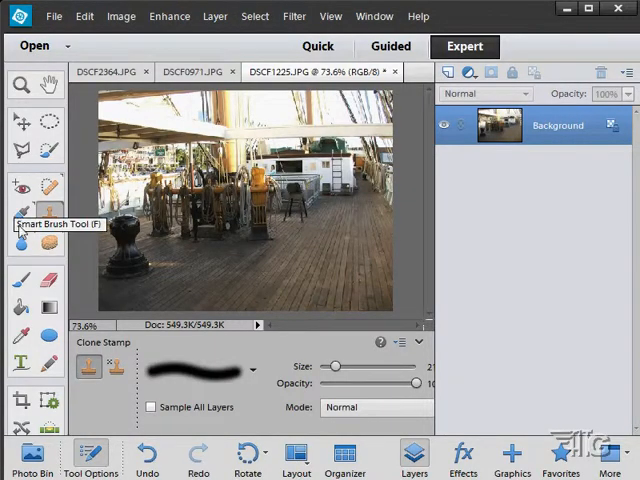
pyautogui.moveTo(48, 216)
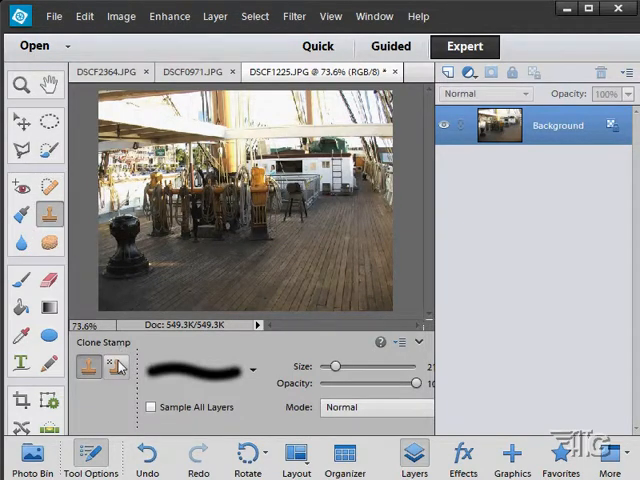
pyautogui.moveTo(112, 366)
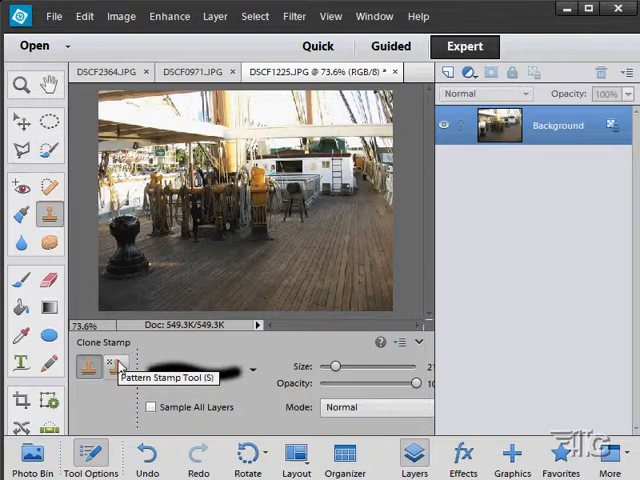
pyautogui.moveTo(84, 368)
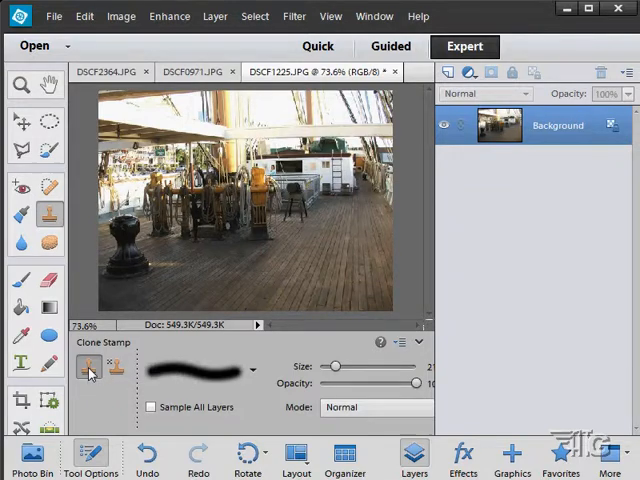
pyautogui.moveTo(48, 188)
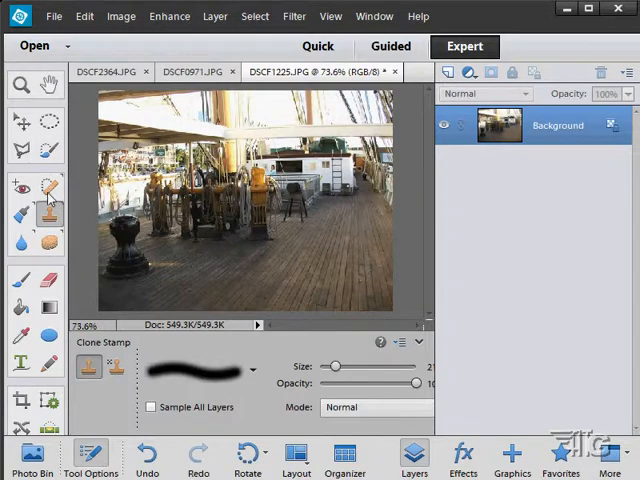
pyautogui.moveTo(48, 188)
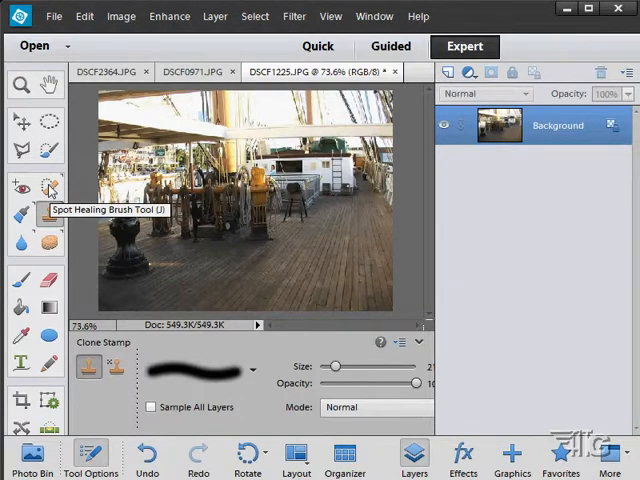
pyautogui.moveTo(48, 216)
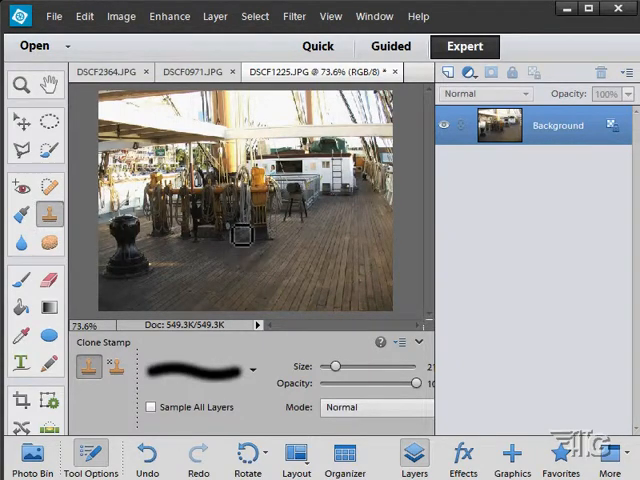
pyautogui.moveTo(348, 224)
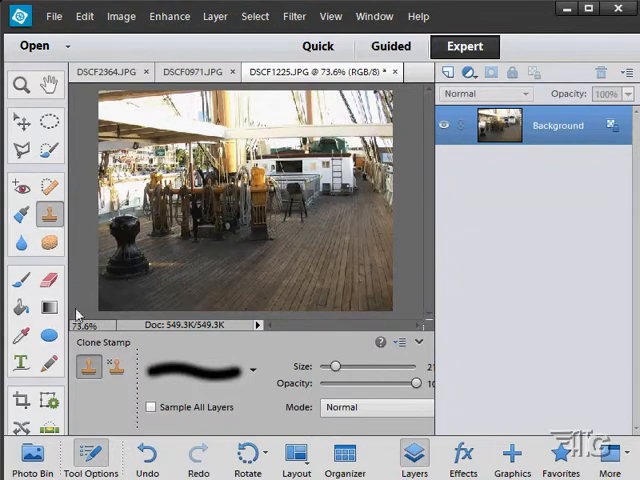
# Zoom in to 400% on the person standing in the background of the deck
pyautogui.click(20, 84)
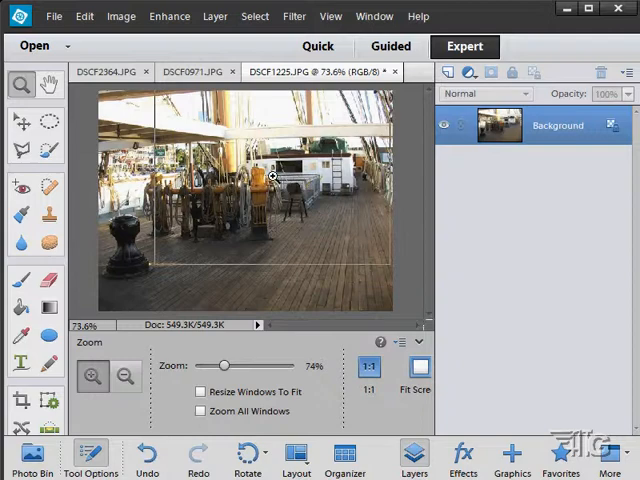
pyautogui.click(272, 176)
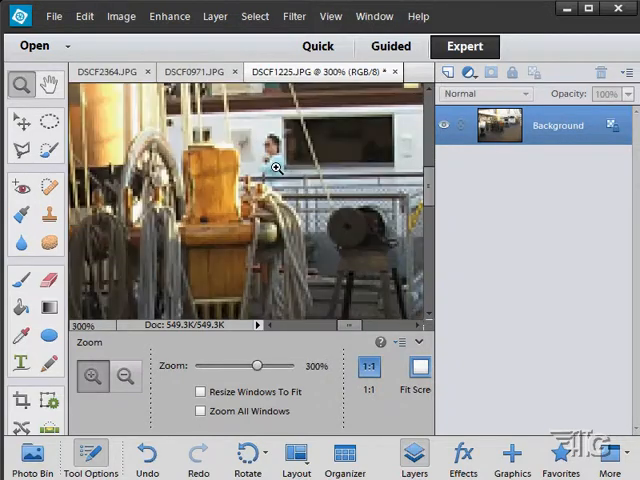
pyautogui.click(276, 168)
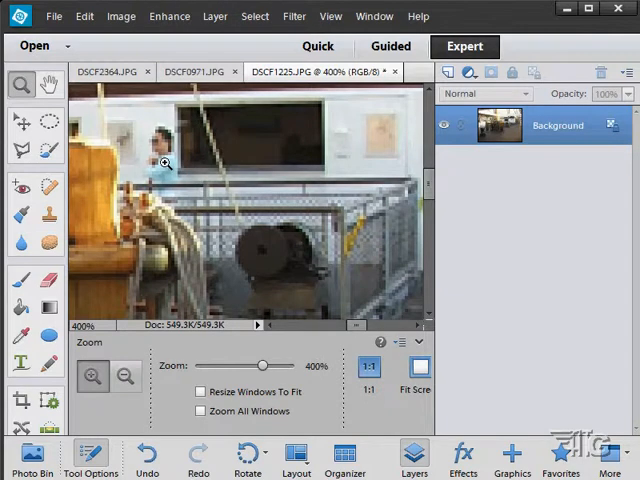
pyautogui.moveTo(112, 152)
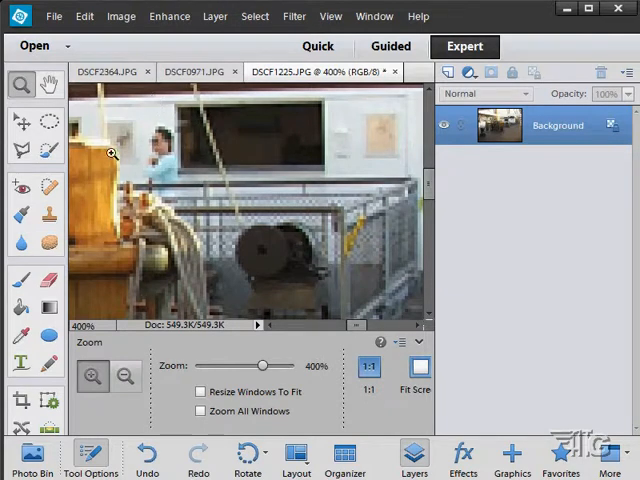
# Select the background person with the Rectangular Marquee
pyautogui.click(48, 120)
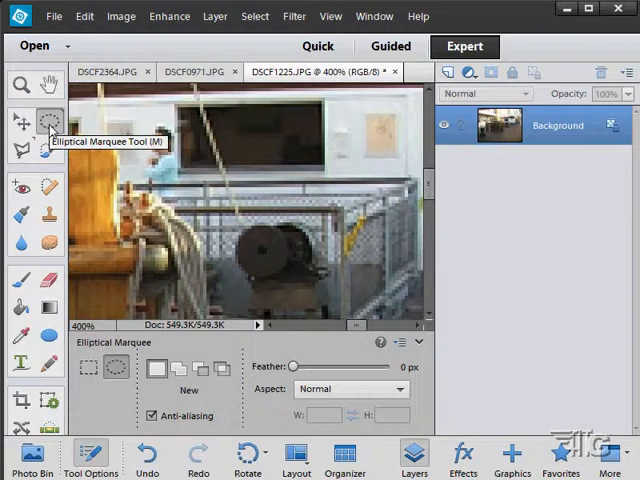
pyautogui.click(88, 368)
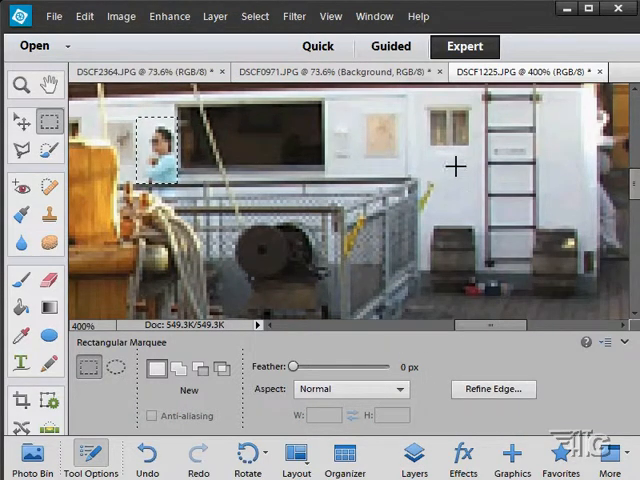
pyautogui.moveTo(440, 210)
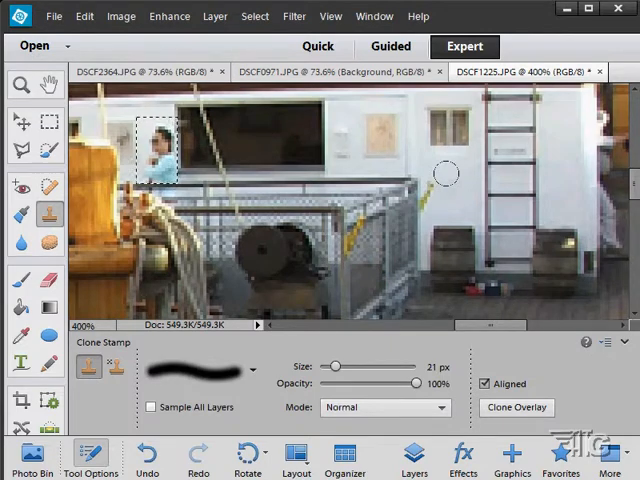
pyautogui.moveTo(328, 342)
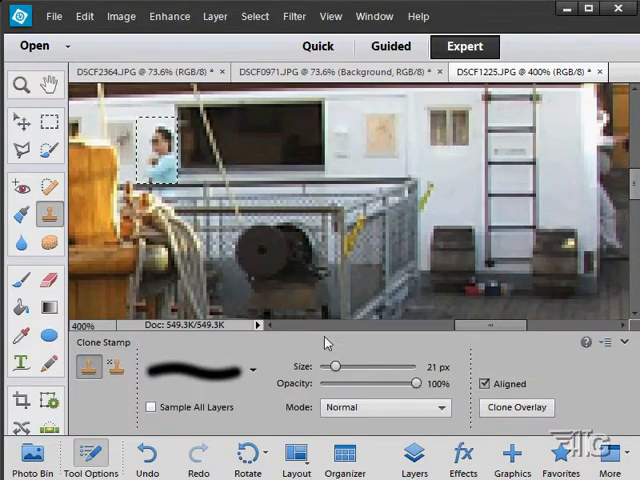
# Shrink the clone brush and paint cloned wall detail over the remaining traces of the person
pyautogui.moveTo(336, 366); pyautogui.dragTo(324, 366)
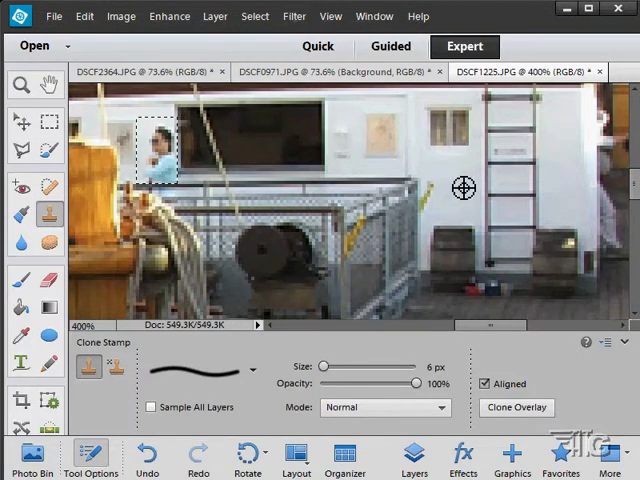
pyautogui.moveTo(420, 168)
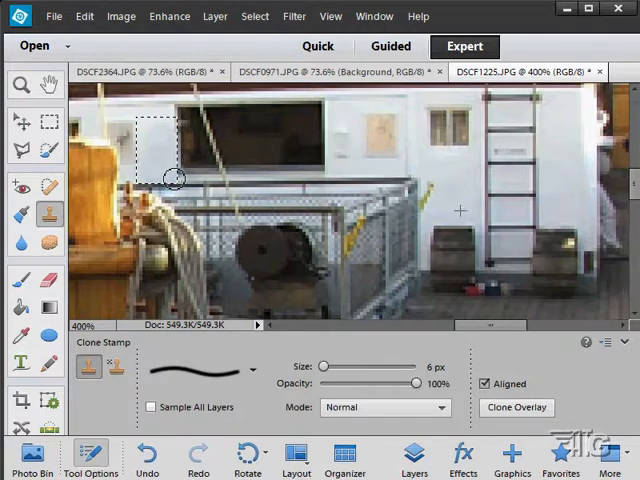
pyautogui.moveTo(150, 144)
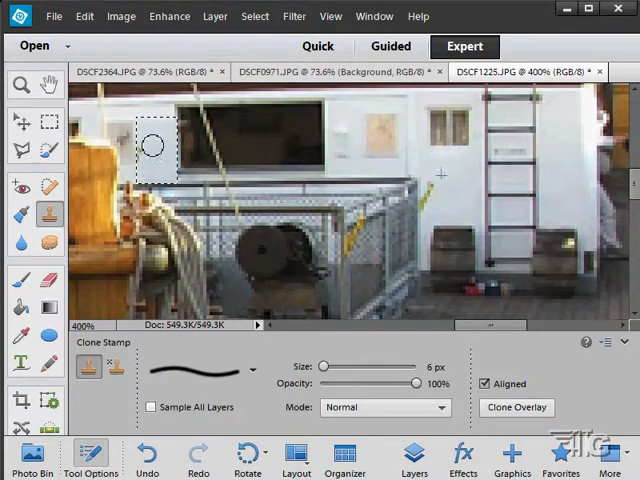
pyautogui.click(84, 16)
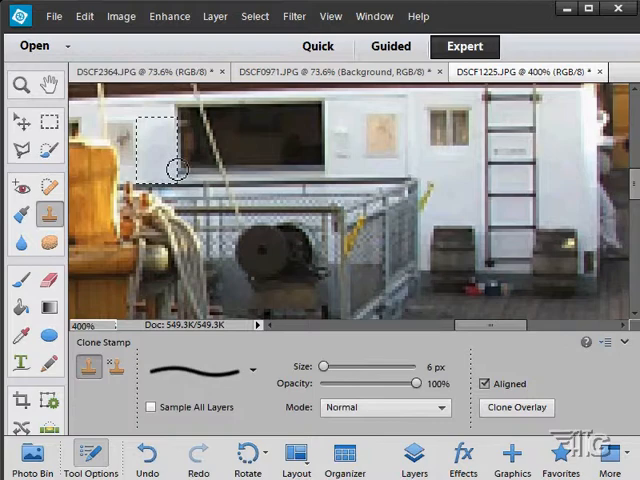
pyautogui.moveTo(444, 184)
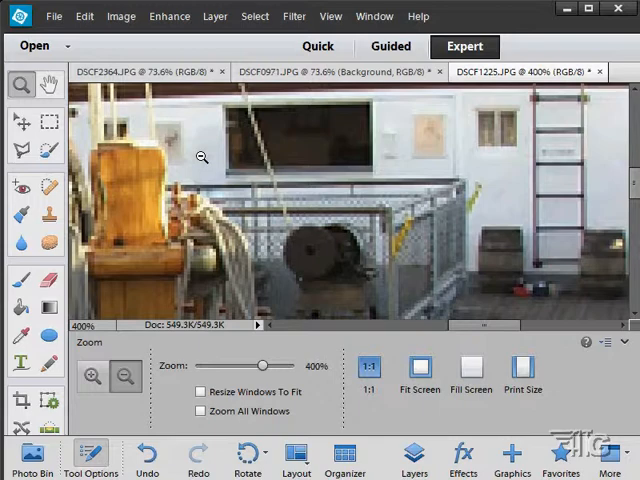
# Return the ship-deck photo to 100% actual size to check the cleaned area
pyautogui.click(124, 376)
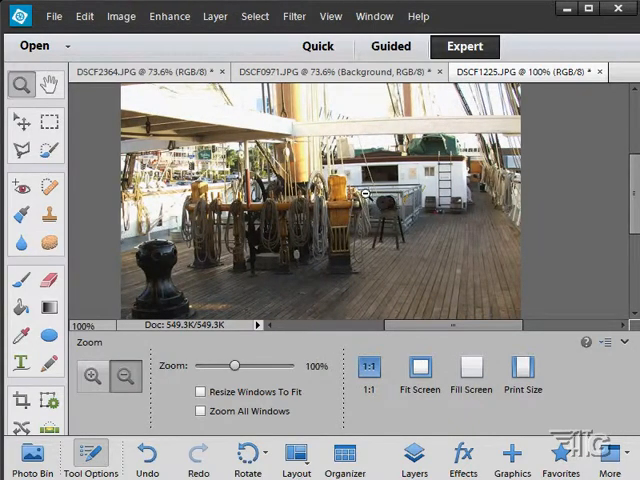
pyautogui.moveTo(100, 240)
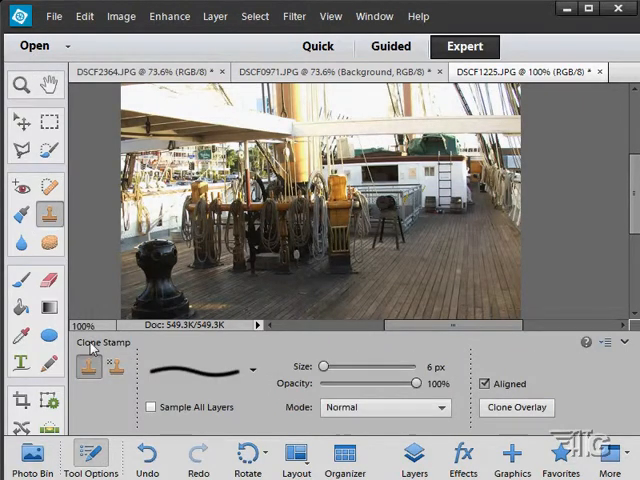
pyautogui.moveTo(124, 392)
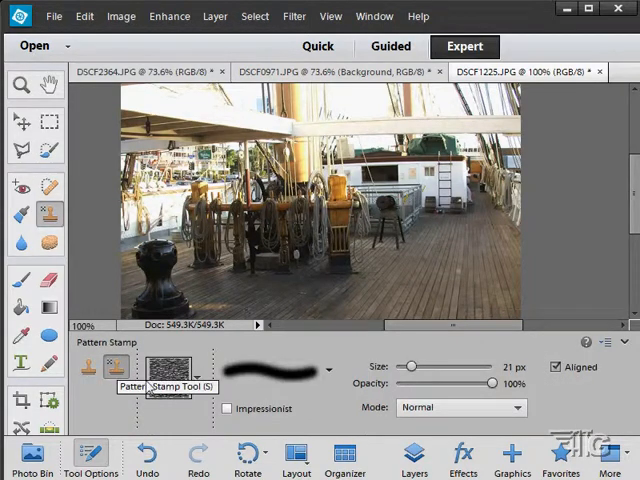
pyautogui.moveTo(364, 296)
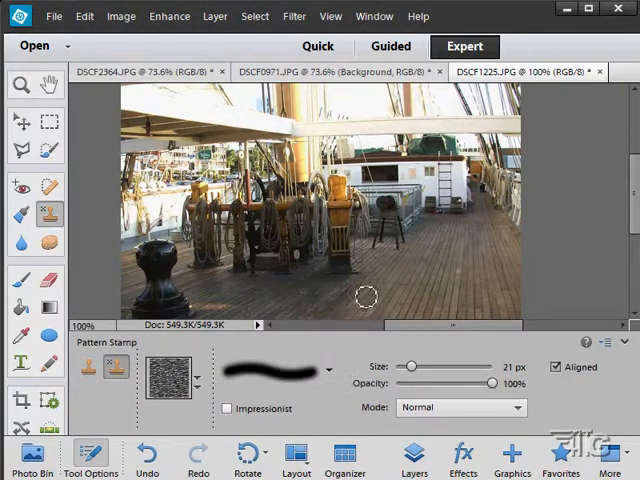
# Choose a leaf pattern from the Nature Patterns set and stamp it on the lower-right deck
pyautogui.click(168, 388)
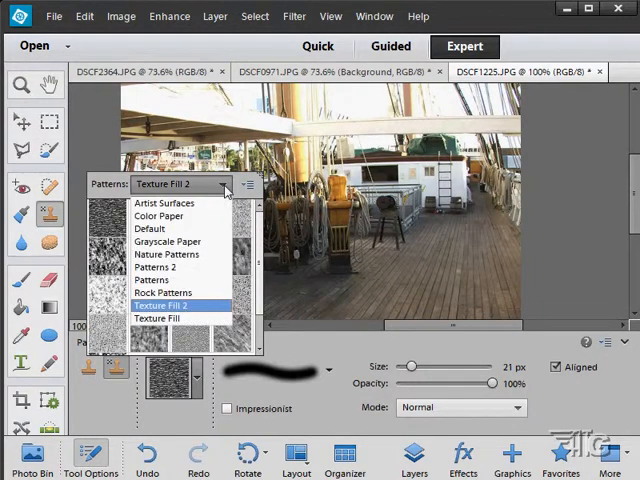
pyautogui.moveTo(168, 240)
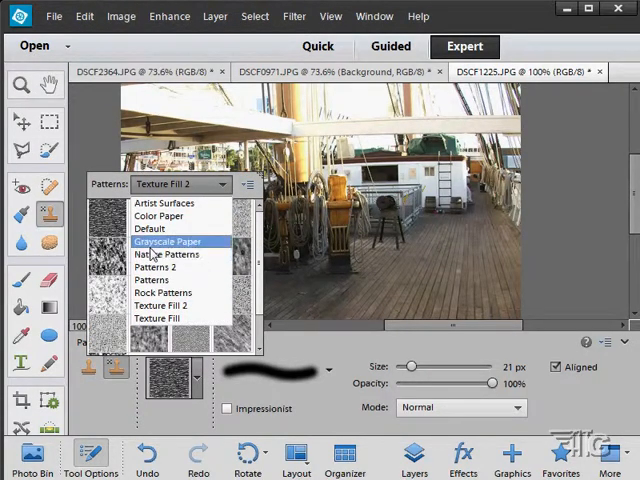
pyautogui.click(166, 254)
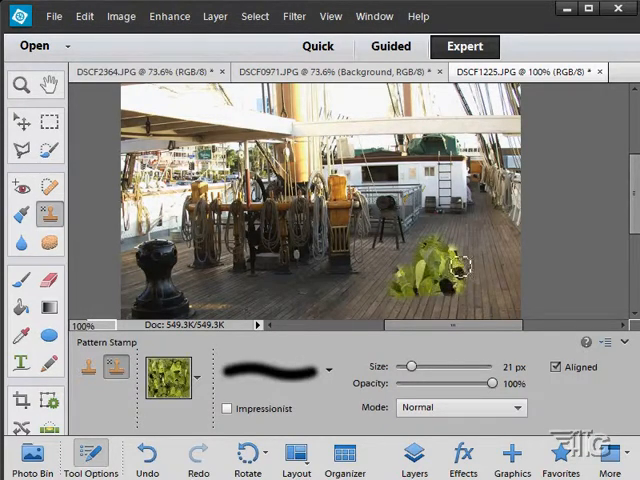
pyautogui.moveTo(456, 262); pyautogui.dragTo(444, 290)
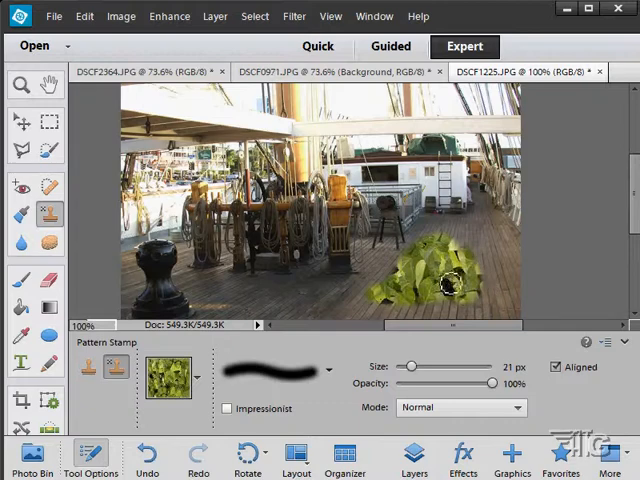
# Reduce the stamp brush size and paint a couple more leafy patches on the deck
pyautogui.moveTo(416, 368); pyautogui.dragTo(406, 368)
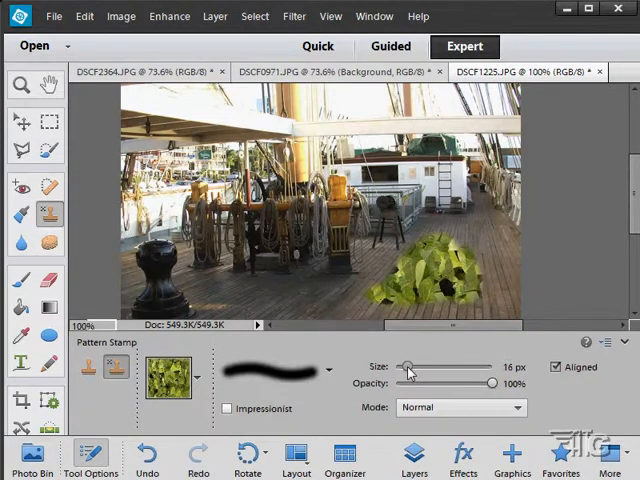
pyautogui.moveTo(404, 368); pyautogui.dragTo(396, 368)
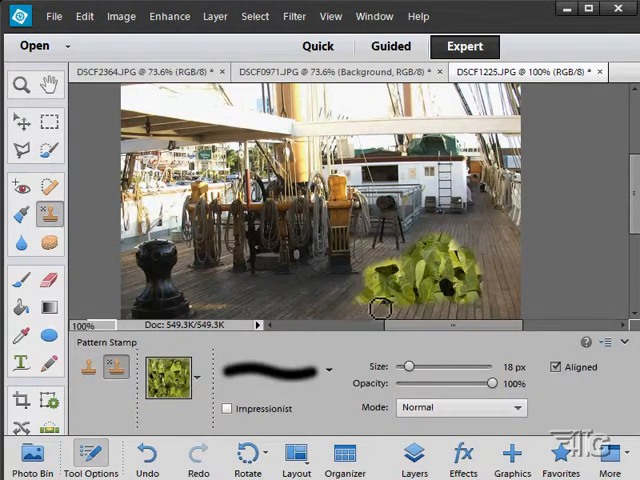
pyautogui.moveTo(376, 310); pyautogui.dragTo(430, 296)
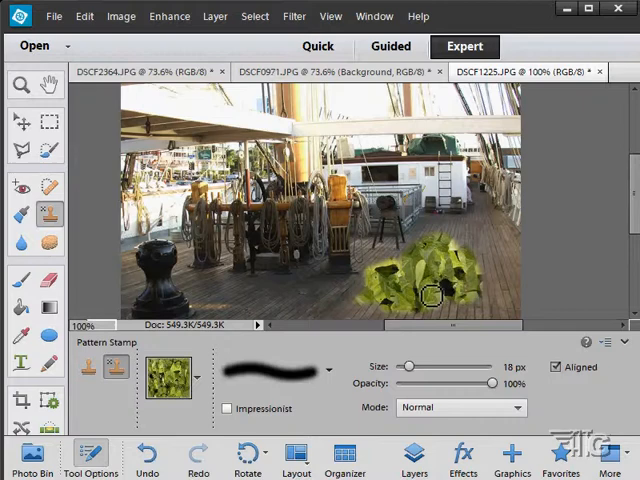
pyautogui.click(196, 376)
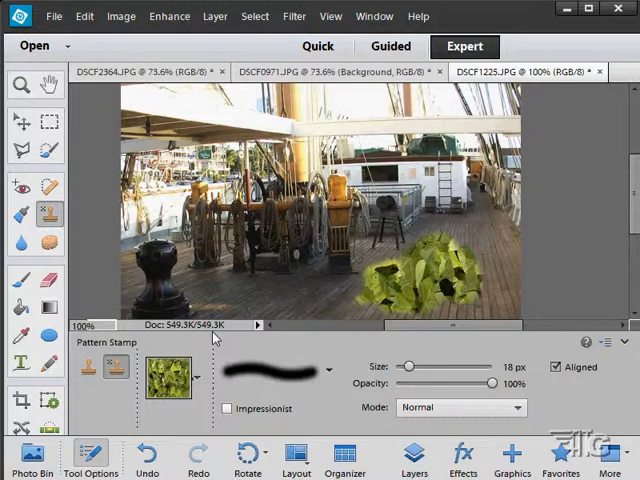
# Undo the pattern strokes to restore the deck
pyautogui.click(146, 456)
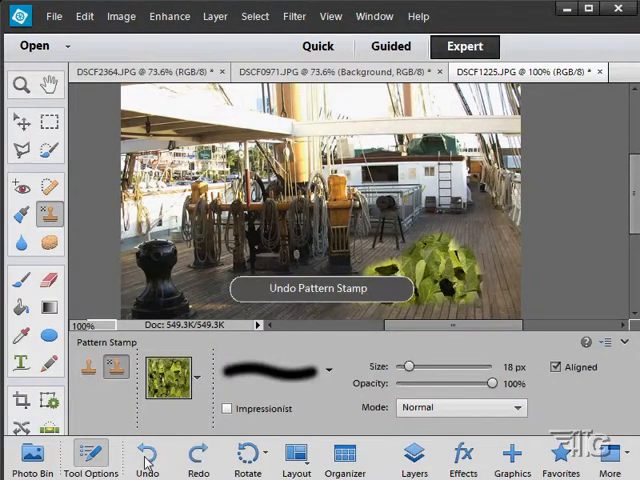
pyautogui.moveTo(146, 456)
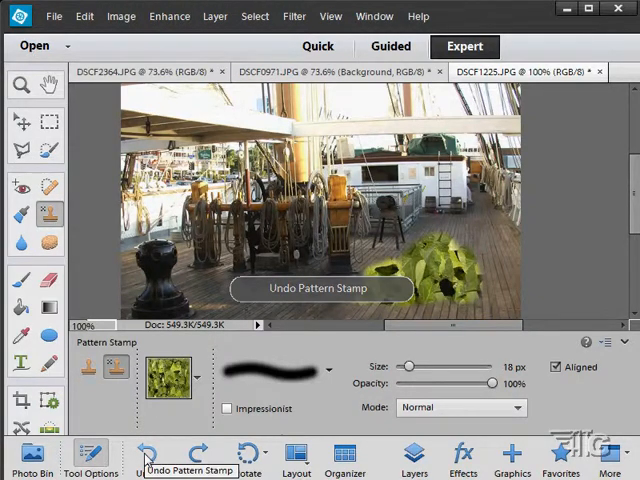
pyautogui.click(148, 454)
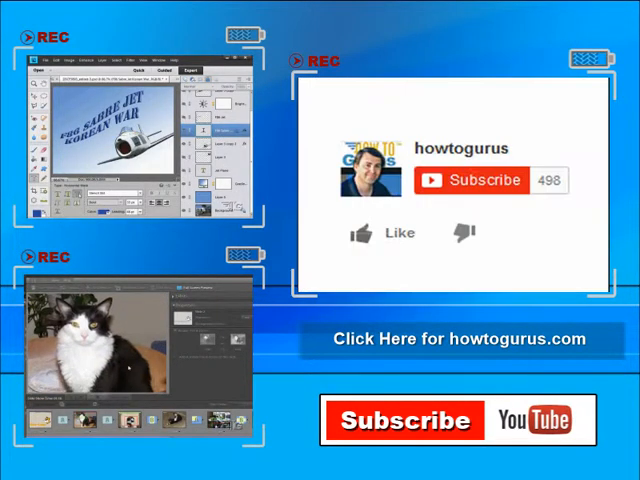
# Show the video's share link and social-media options on the YouTube end screen
pyautogui.click(364, 232)
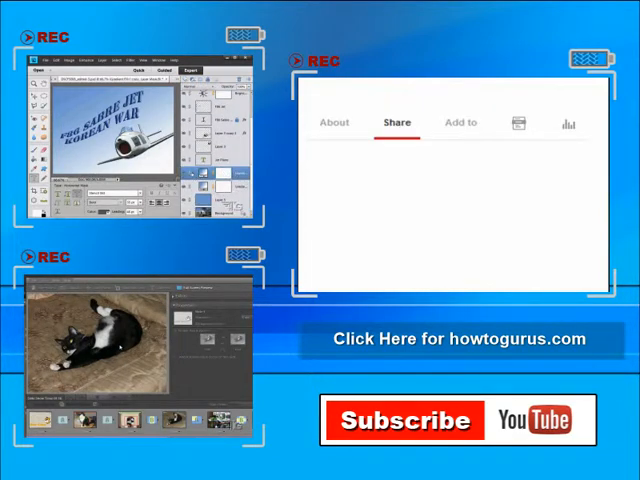
pyautogui.click(396, 122)
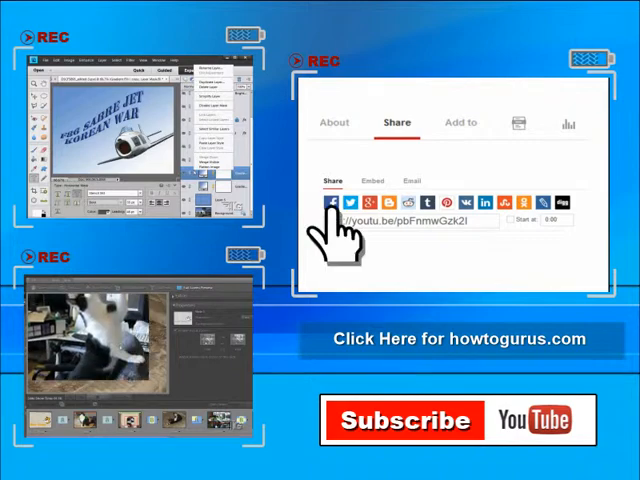